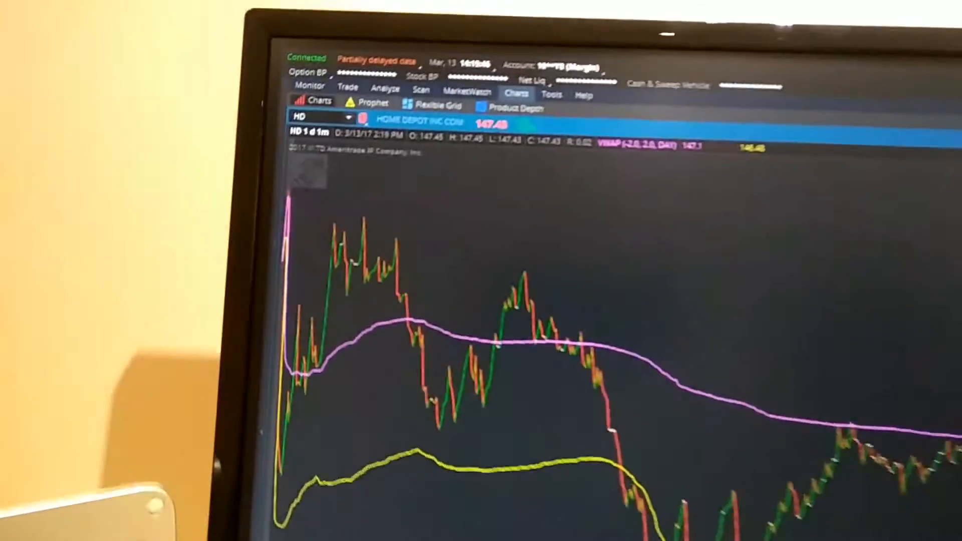
View the NVDA Risk Profile under the laptop's Analyze tab, plotting profit/loss through April 2017.
left_click(297, 135)
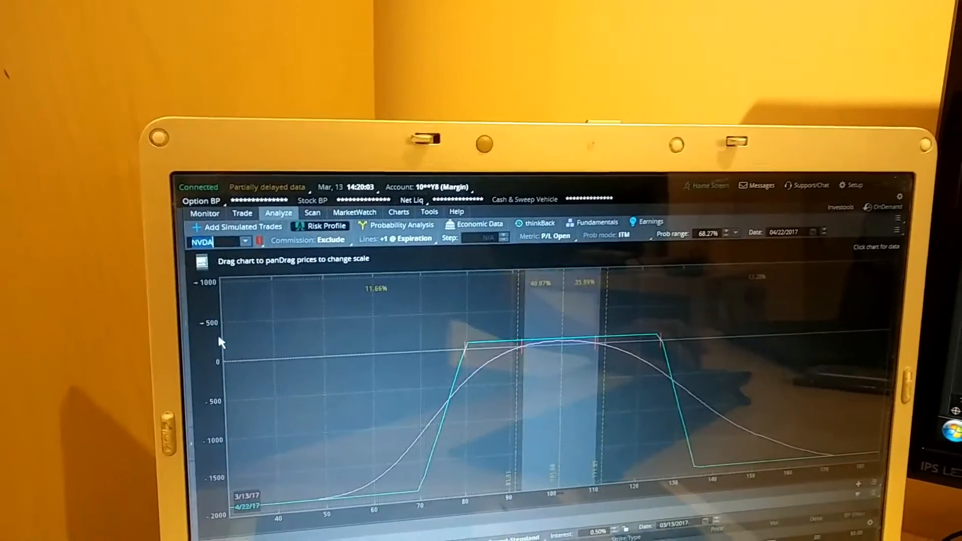
Load NVDA into the monitor's detached Charts window as a 1-day 1-minute chart with VWAP.
left_click(398, 212)
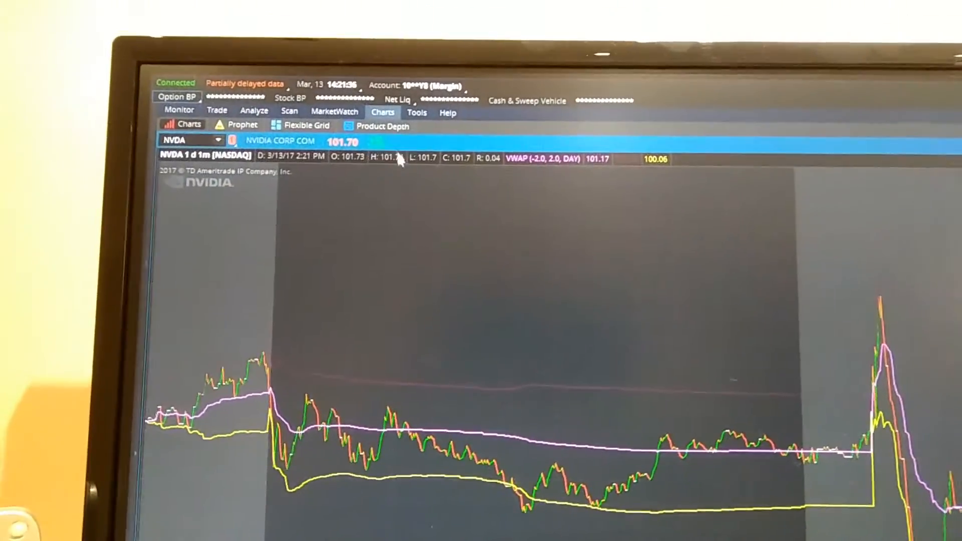
Bring up the Spread Book of recent trades from the monitor's Scan menu.
left_click(277, 117)
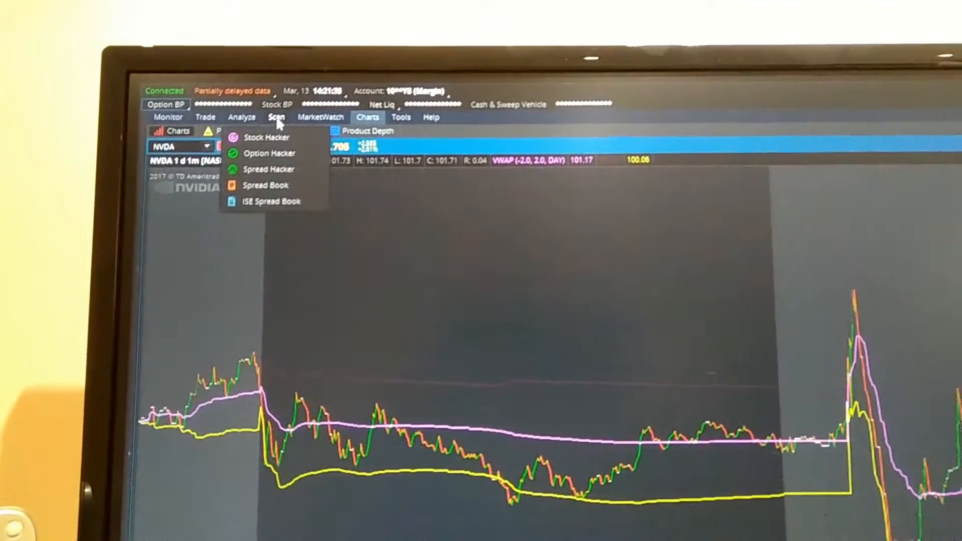
left_click(265, 185)
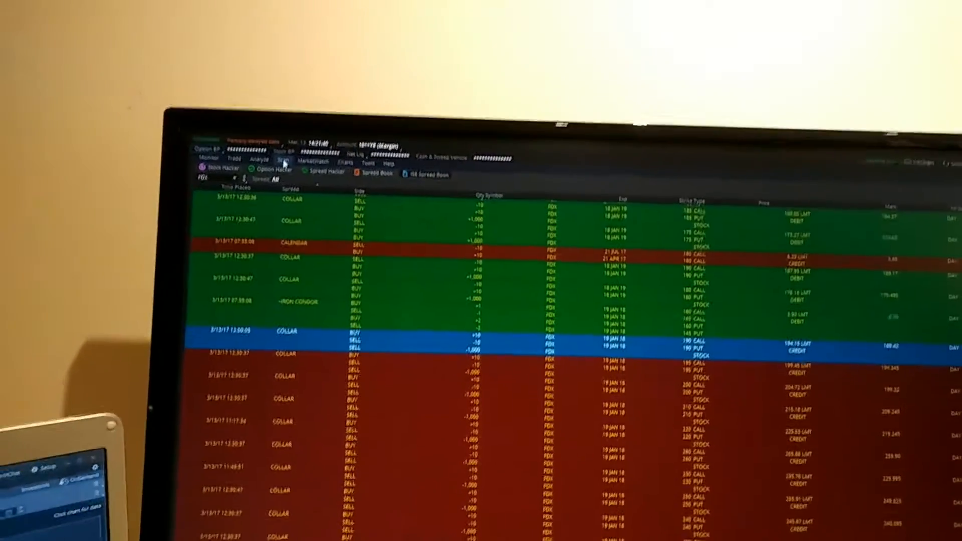
Look over the Trade window, then return to the laptop's NVDA risk profile with its option positions.
left_click(203, 109)
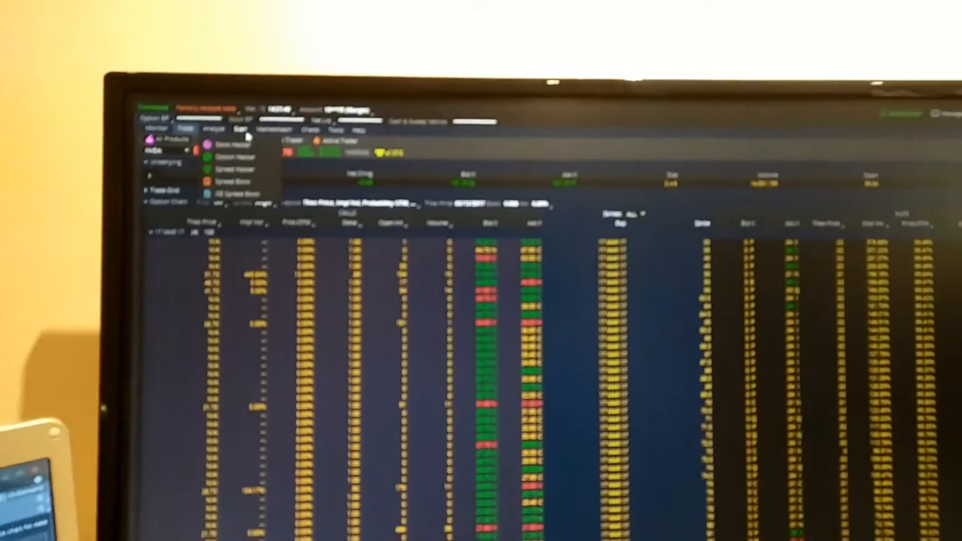
left_click(309, 155)
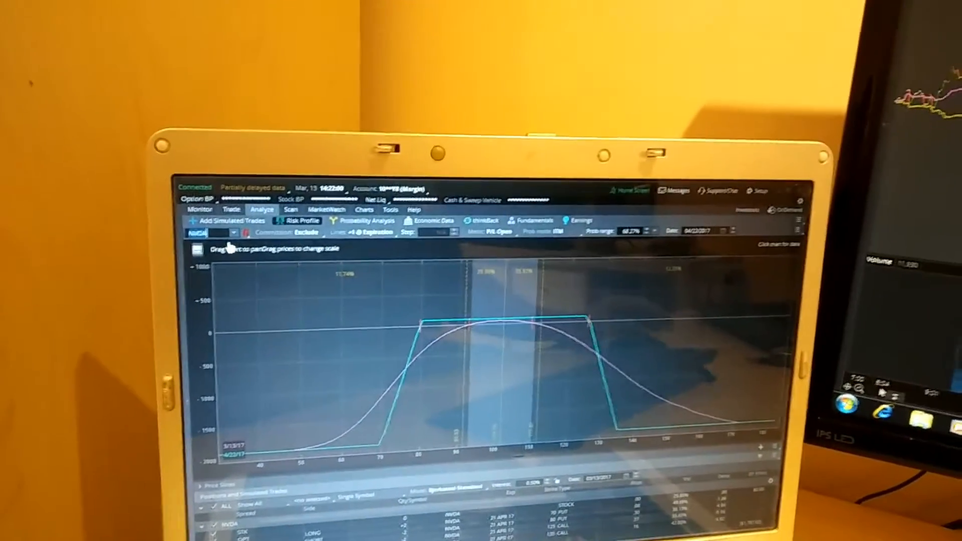
Switch the laptop to Scan, then to Trade showing NVDA's March 2017 call and put chain.
left_click(289, 226)
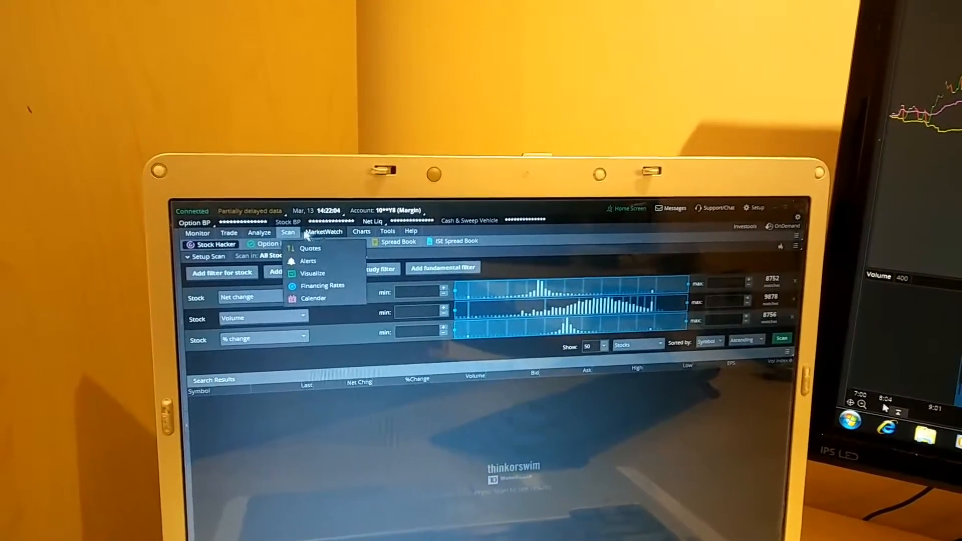
left_click(230, 239)
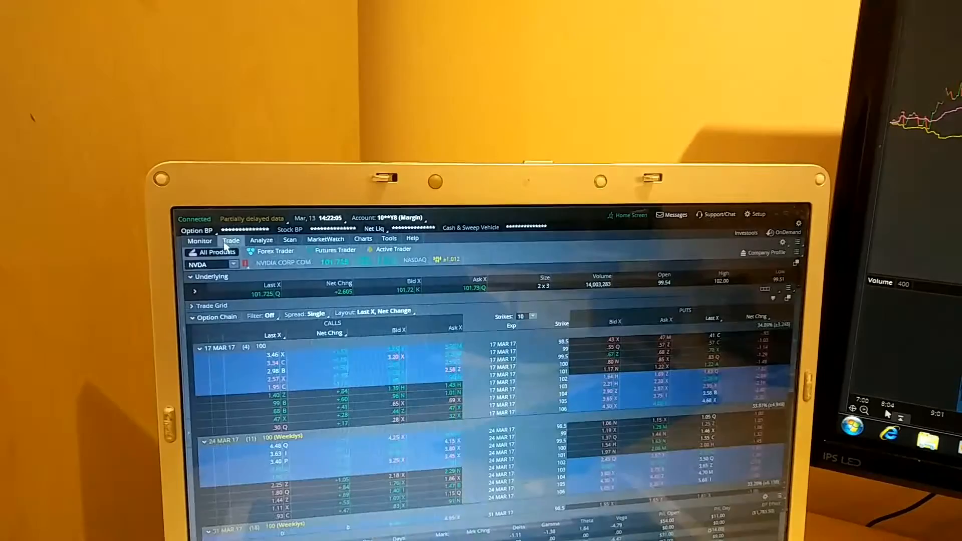